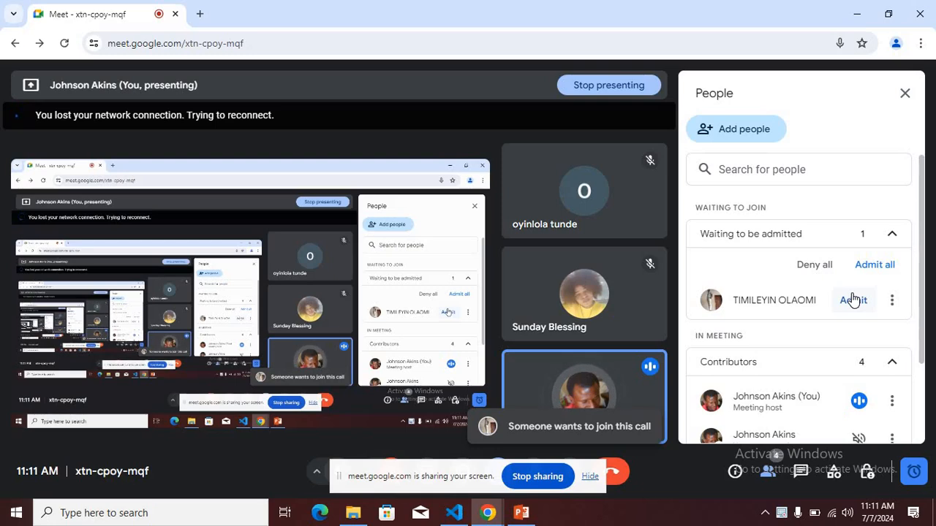
Admit the waiting participant from the People panel, making five contributors.
{"action": "left_click", "coordinate": [852, 300]}
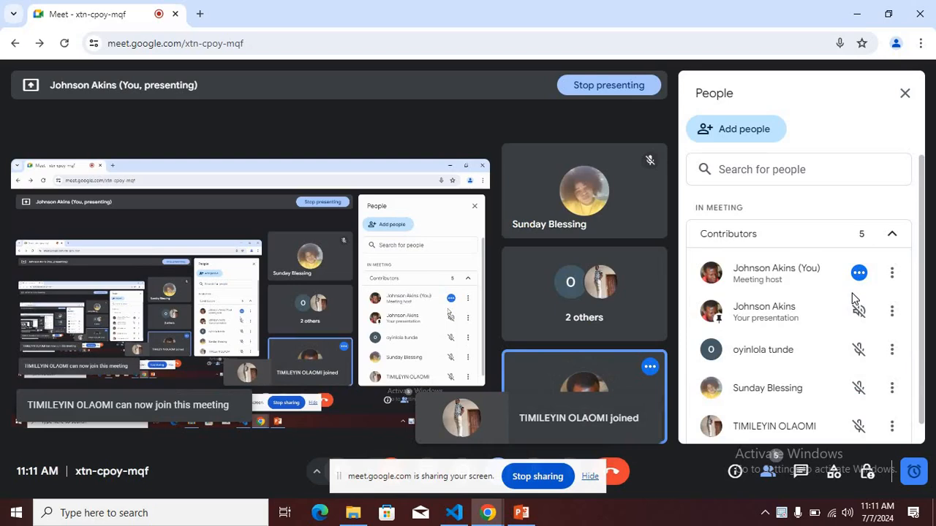
{"action": "mouse_move", "coordinate": [856, 299]}
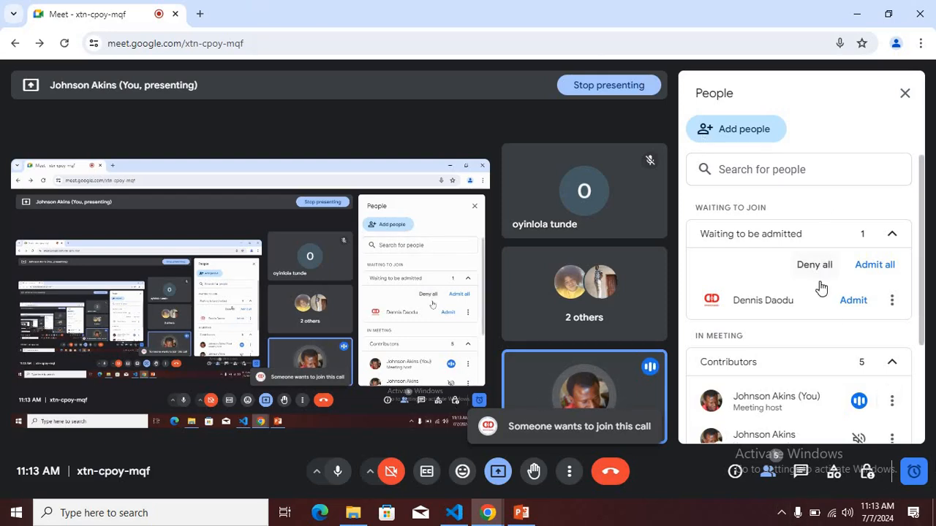
Admit the next waiting participant, bringing the call to six contributors.
{"action": "left_click", "coordinate": [852, 300]}
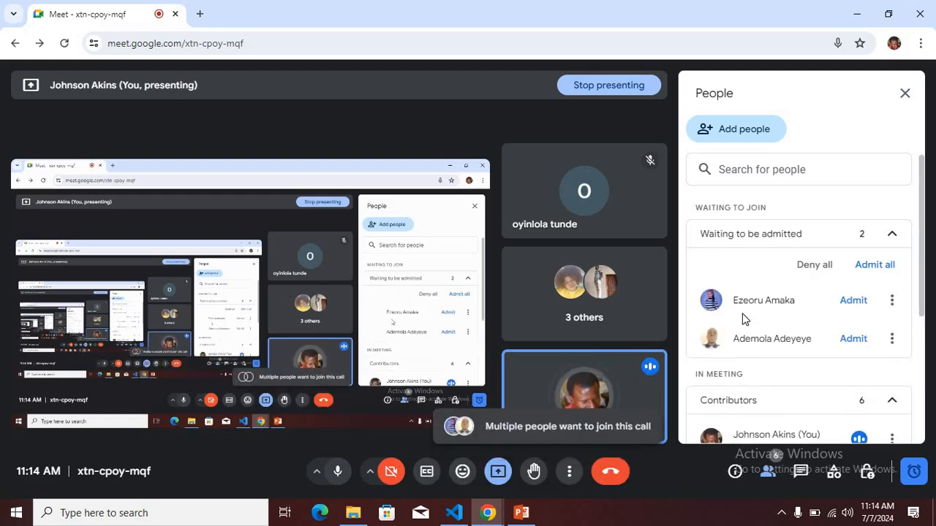
{"action": "mouse_move", "coordinate": [776, 390]}
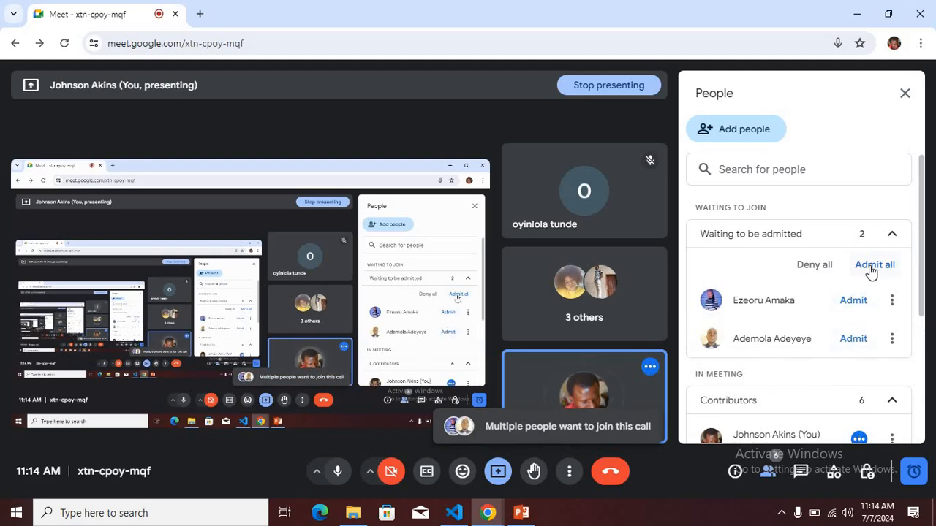
Admit both waiting participants at once, then return to the PowerPoint presentation.
{"action": "left_click", "coordinate": [874, 265]}
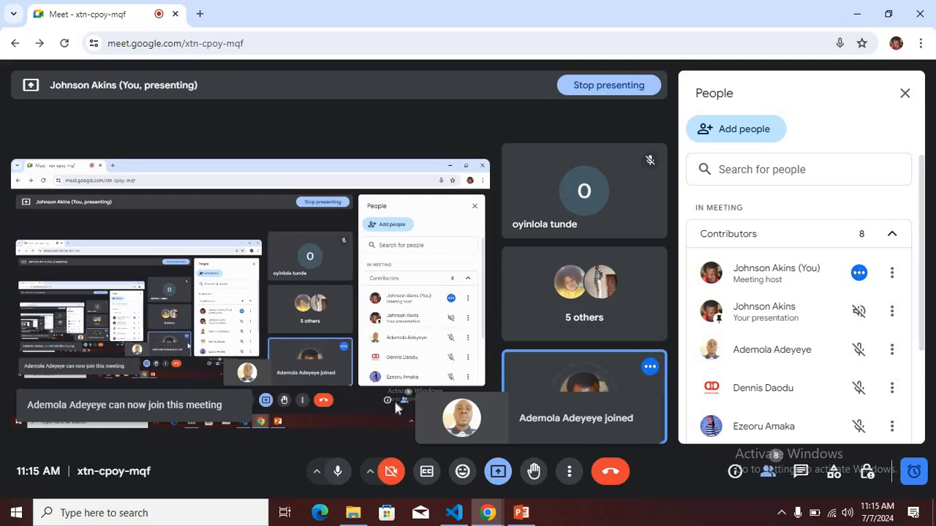
{"action": "left_click", "coordinate": [521, 512]}
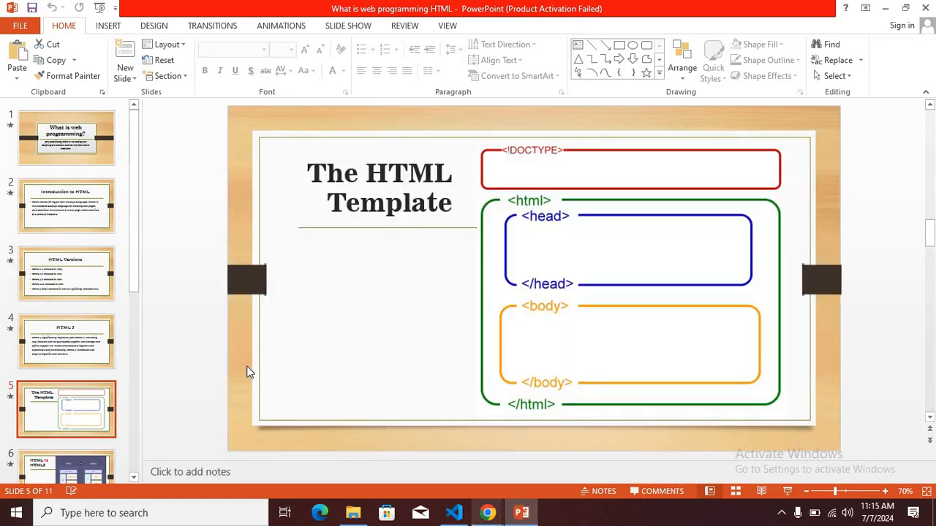
{"action": "left_click", "coordinate": [65, 138]}
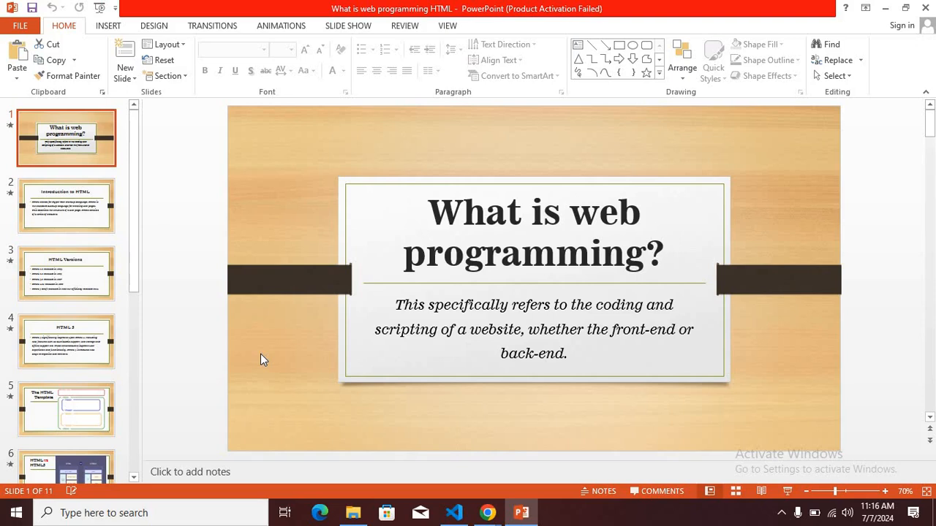
{"action": "mouse_move", "coordinate": [44, 223]}
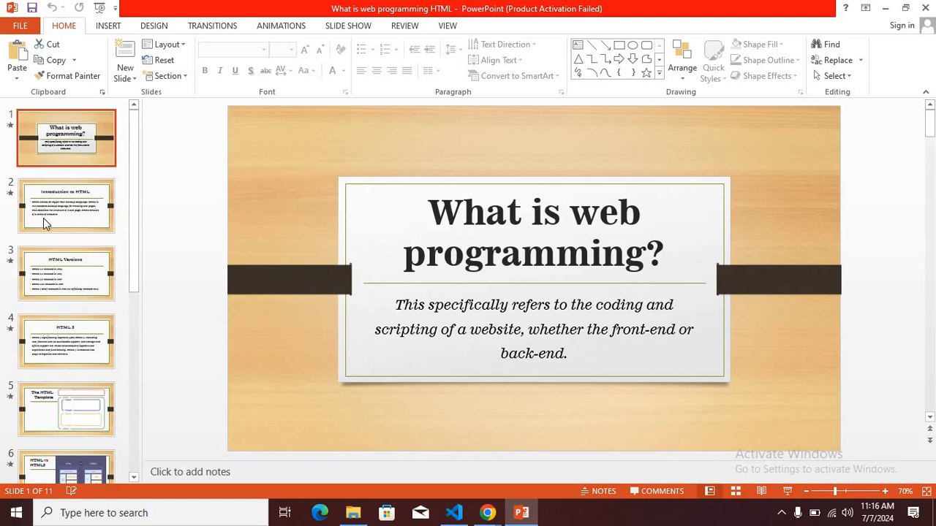
{"action": "left_click", "coordinate": [66, 205]}
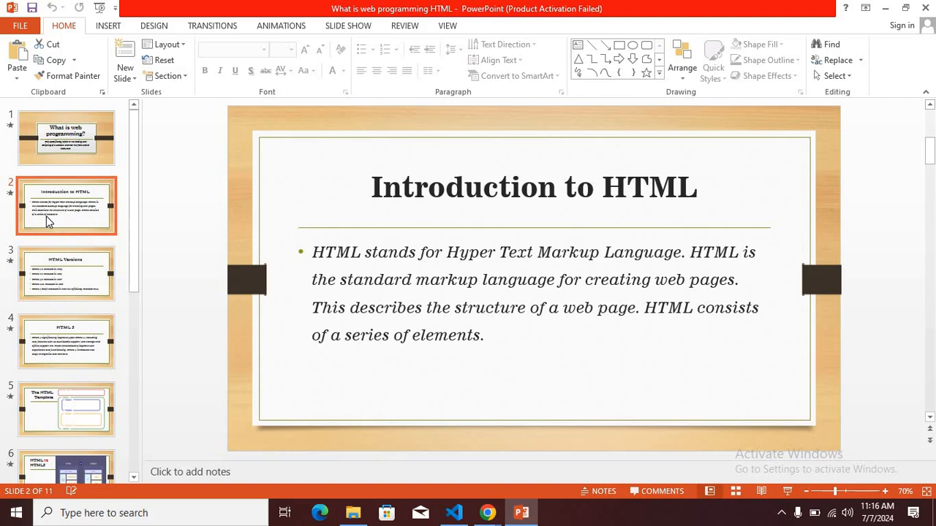
{"action": "mouse_move", "coordinate": [79, 173]}
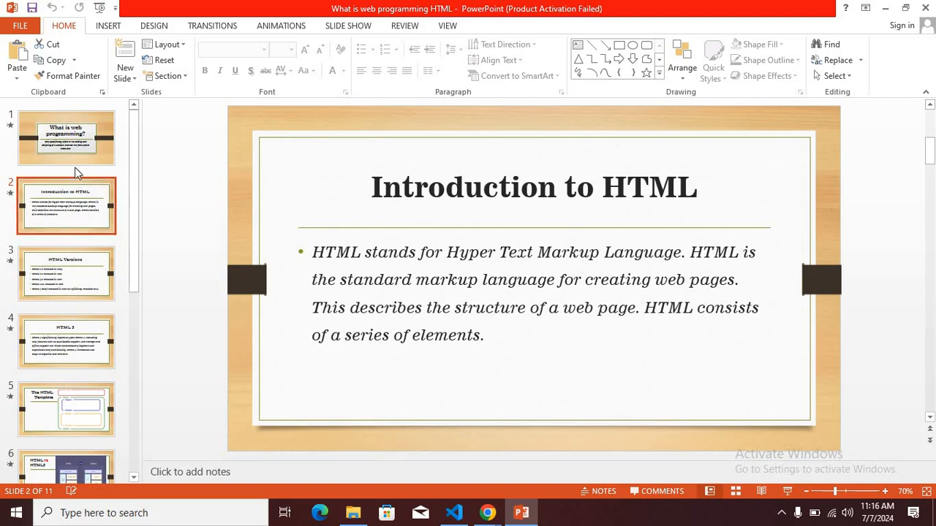
{"action": "left_click", "coordinate": [67, 137]}
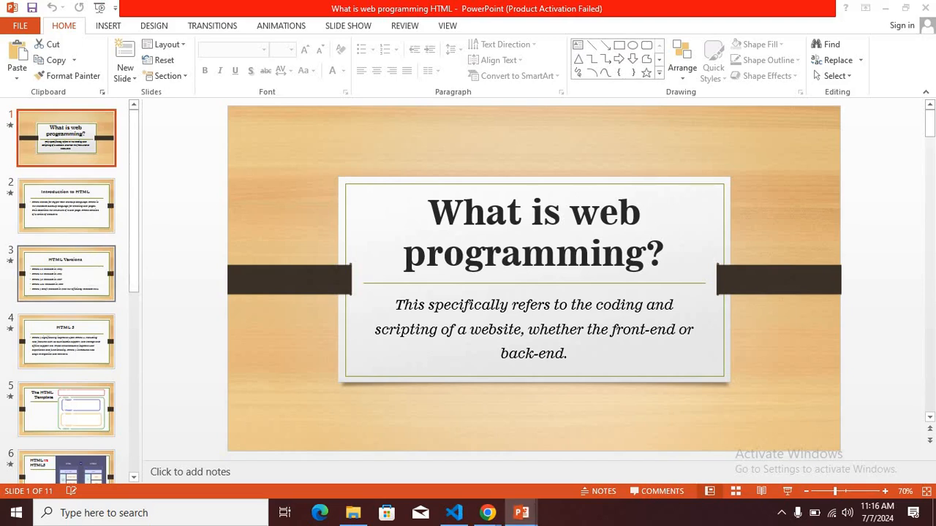
Start the slideshow from the beginning with F5 and advance past the title slide.
{"action": "key", "text": "F5"}
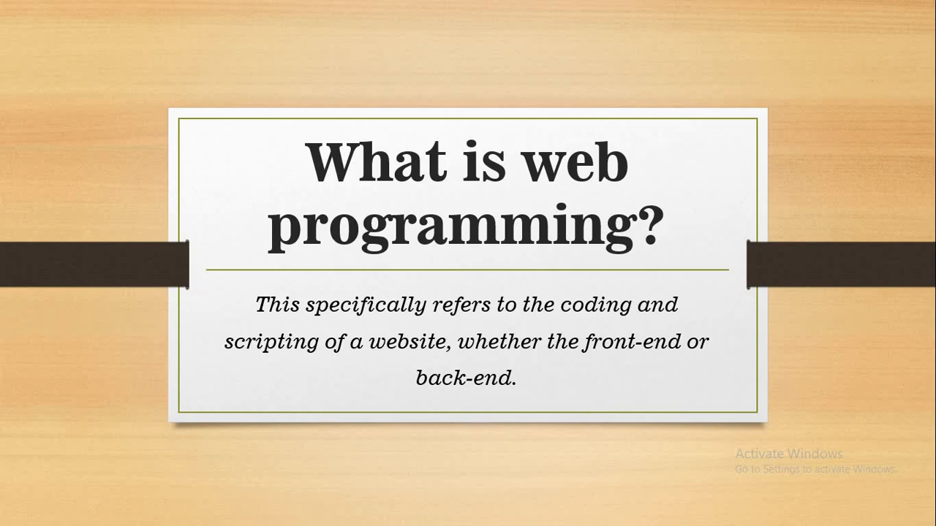
{"action": "key", "text": "Right"}
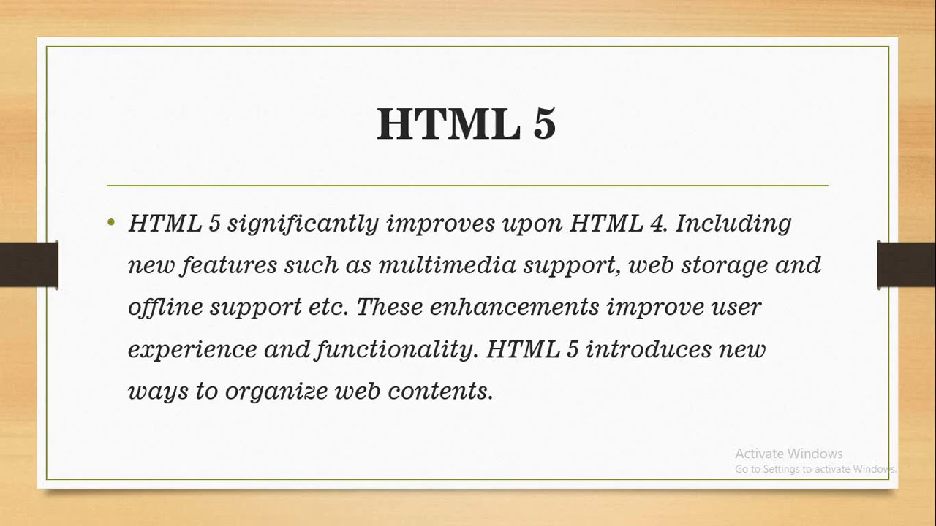
Advance from the HTML 5 slide to The HTML Template slide.
{"action": "key", "text": "Right"}
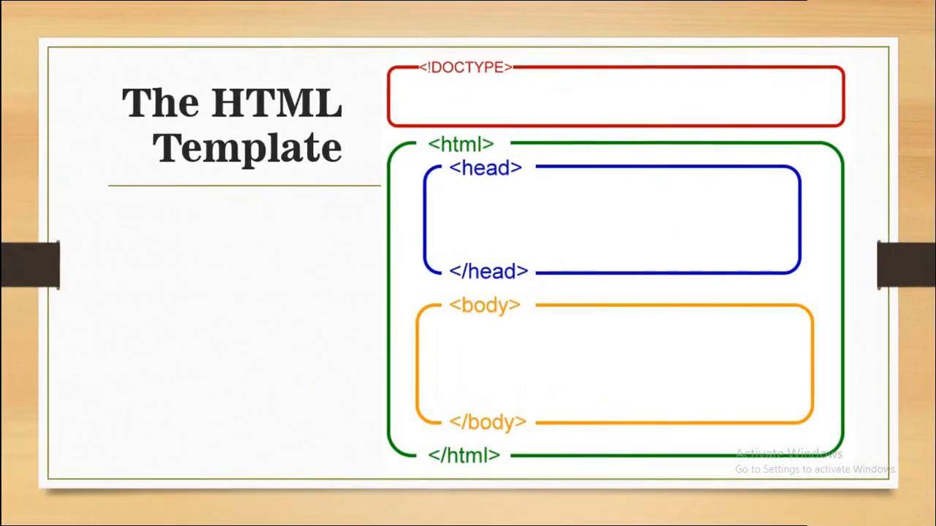